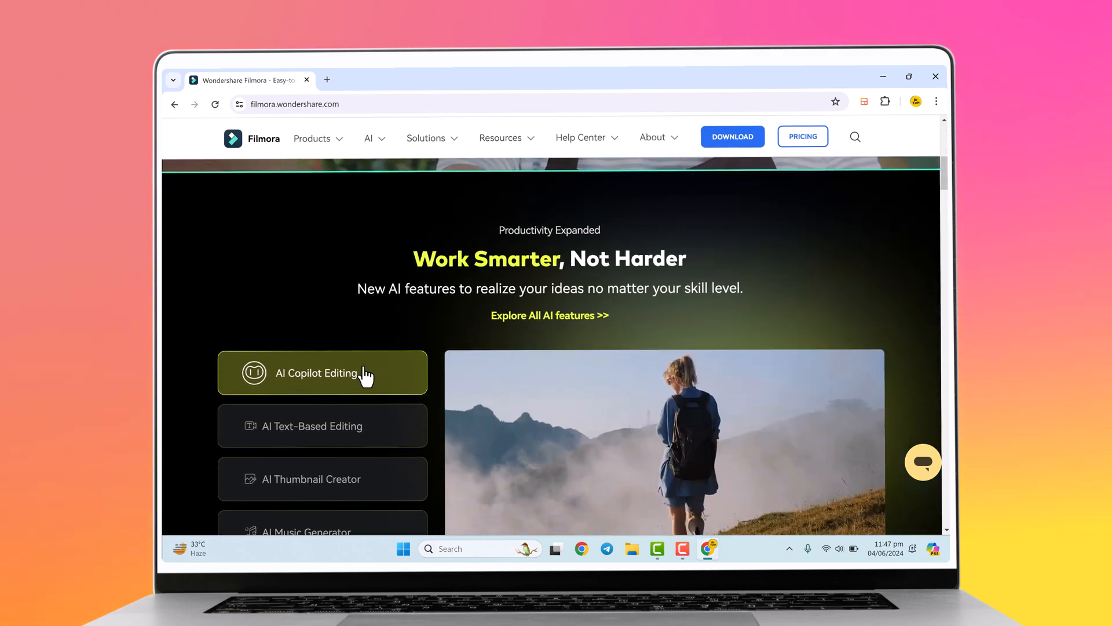
# - Browse the AI features, previewing AI Thumbnail Creator and AI Music Generator
pyautogui.scroll(-3)
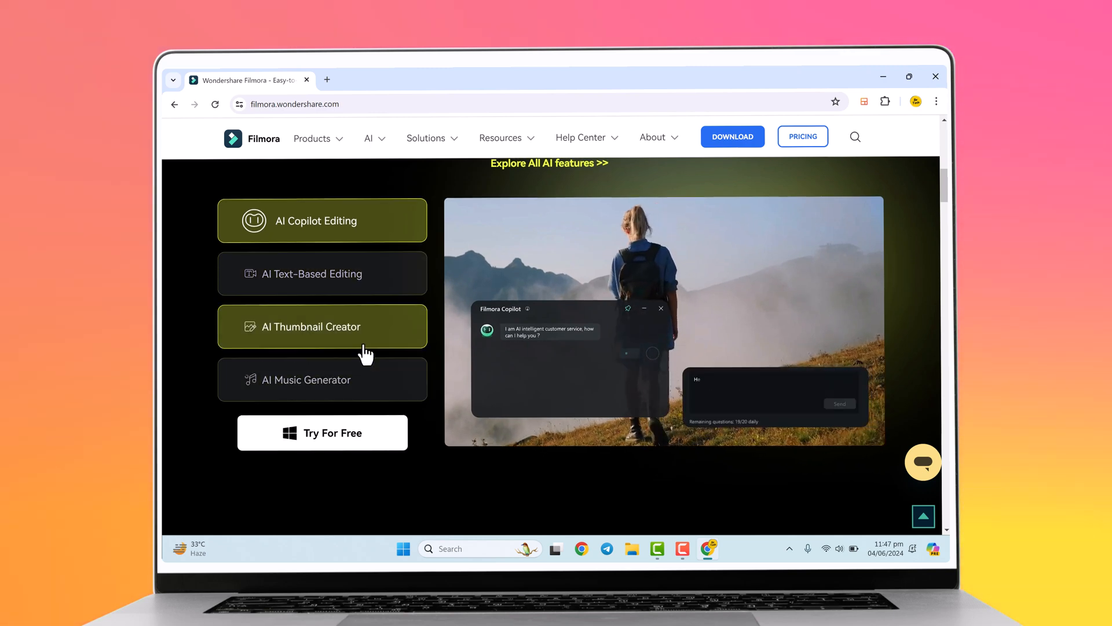
pyautogui.click(323, 326)
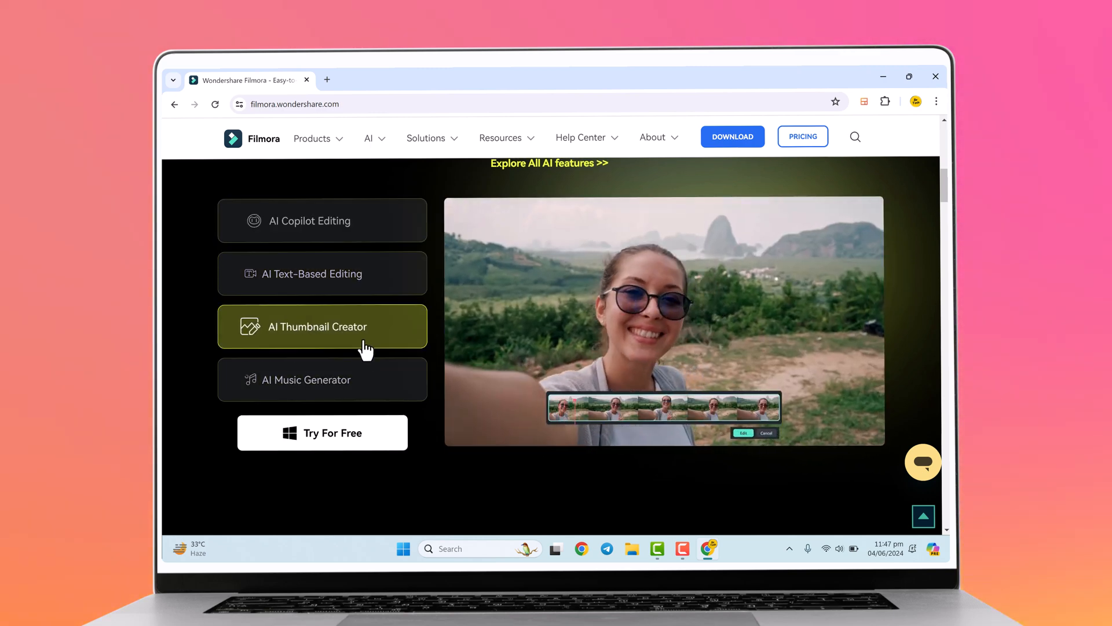
pyautogui.click(322, 379)
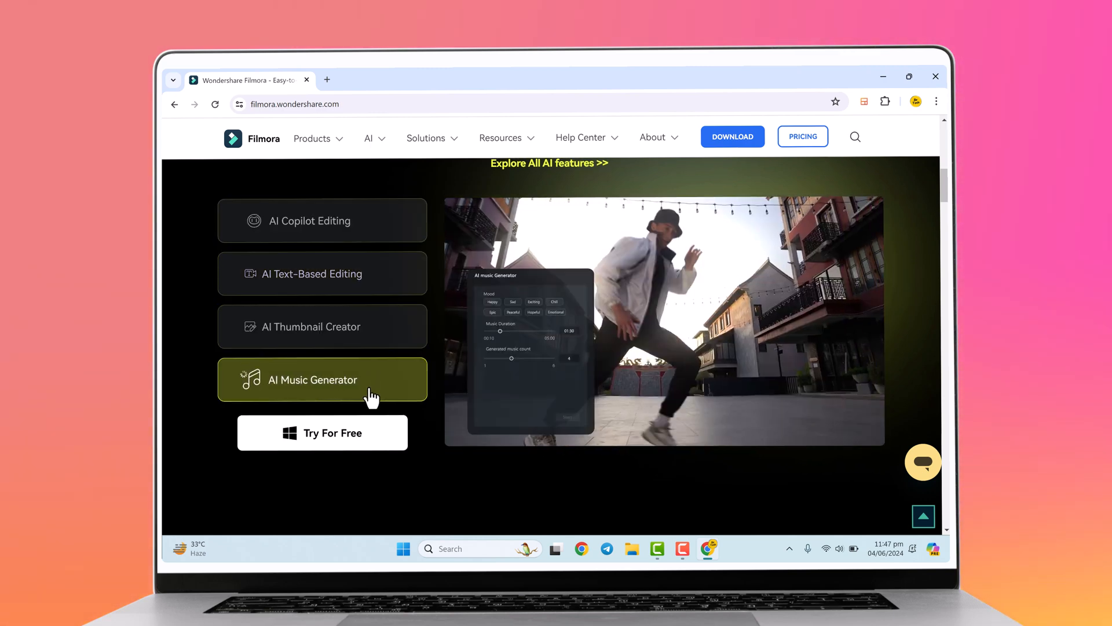
pyautogui.scroll(-3)
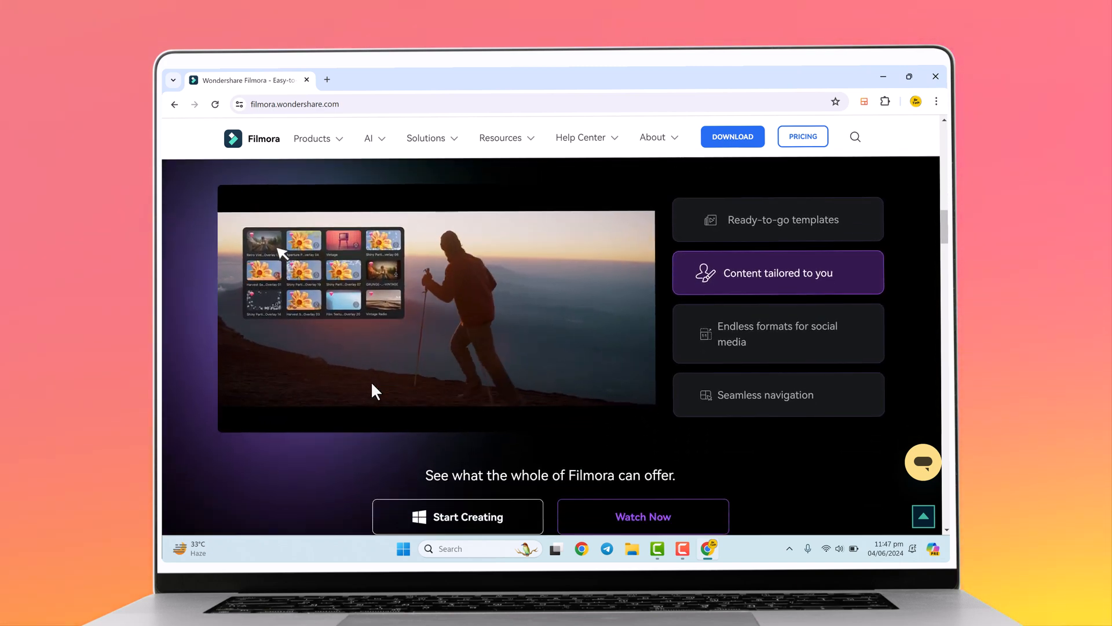
pyautogui.scroll(-3)
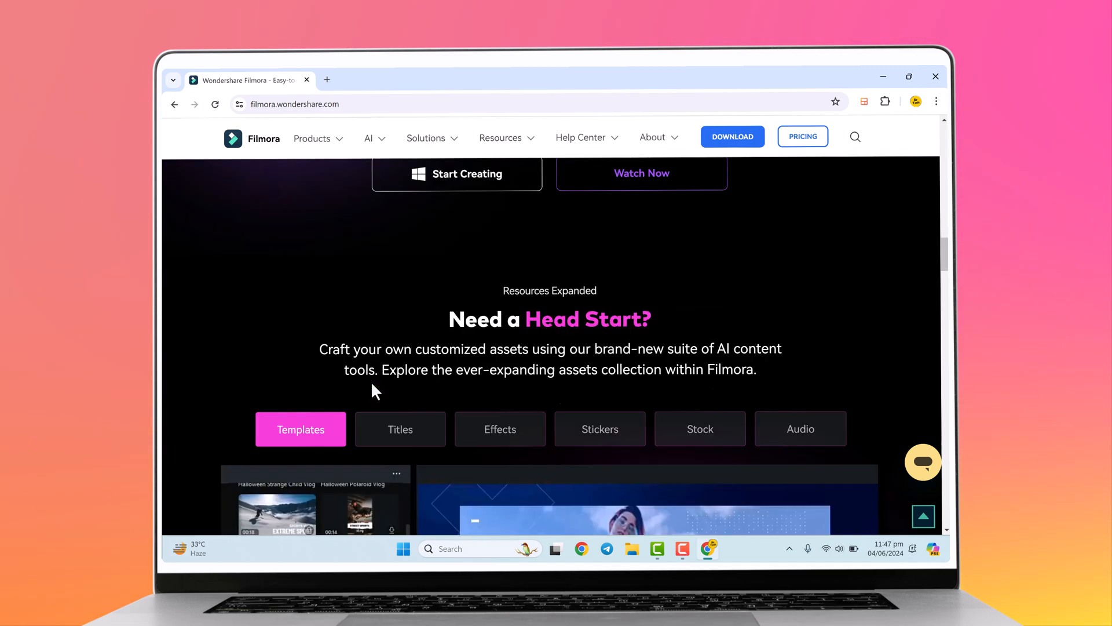
pyautogui.scroll(-3)
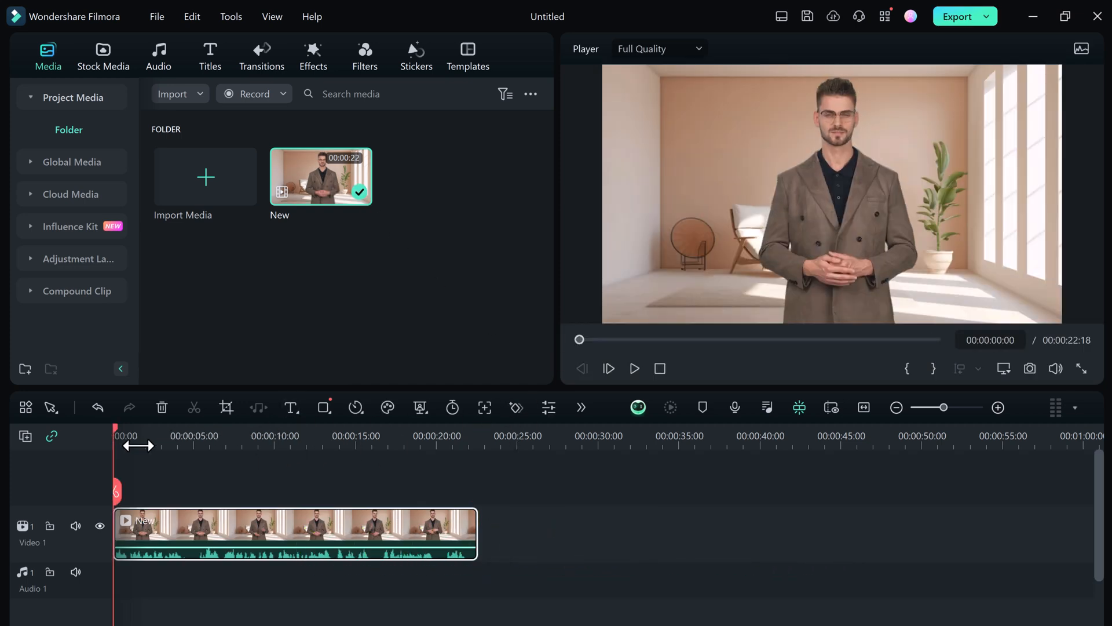
# - Scrub the playhead to about 14 seconds, then back to about 5 seconds, and show the extra AI tools
pyautogui.click(348, 447)
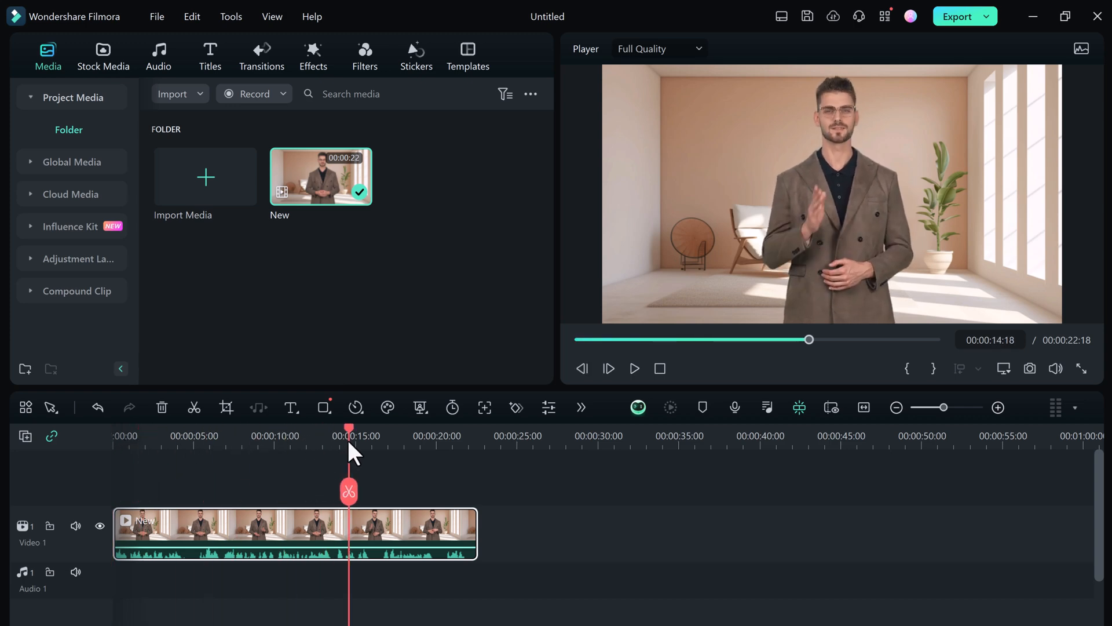
pyautogui.click(192, 436)
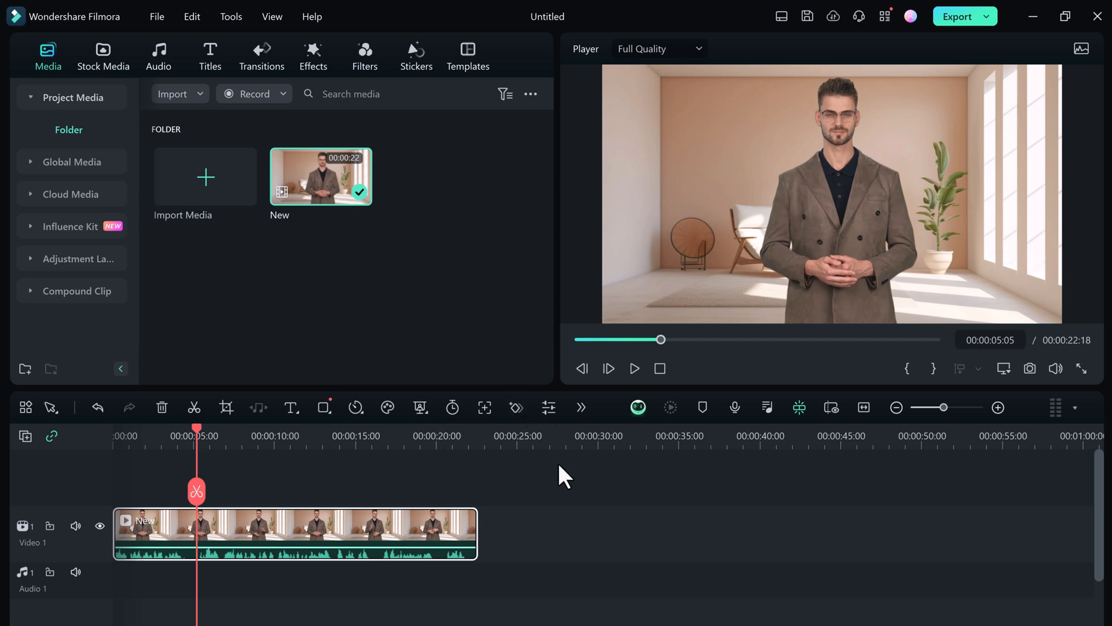
pyautogui.click(581, 408)
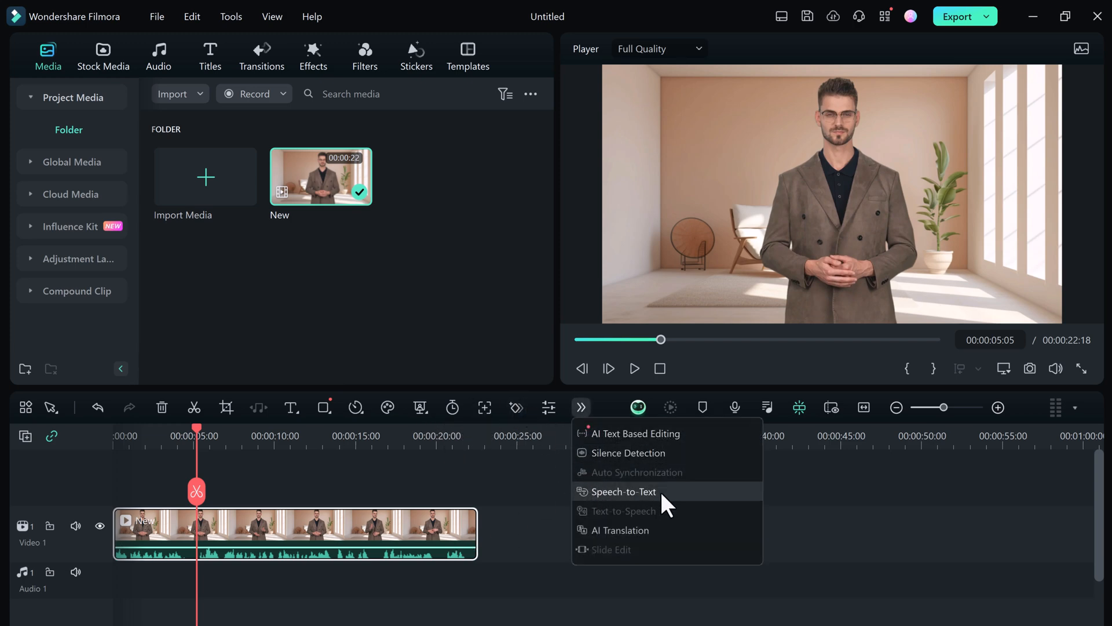
# - Run Speech-to-Text with automatic active-word highlighting, outputting subtitle titles
pyautogui.click(624, 492)
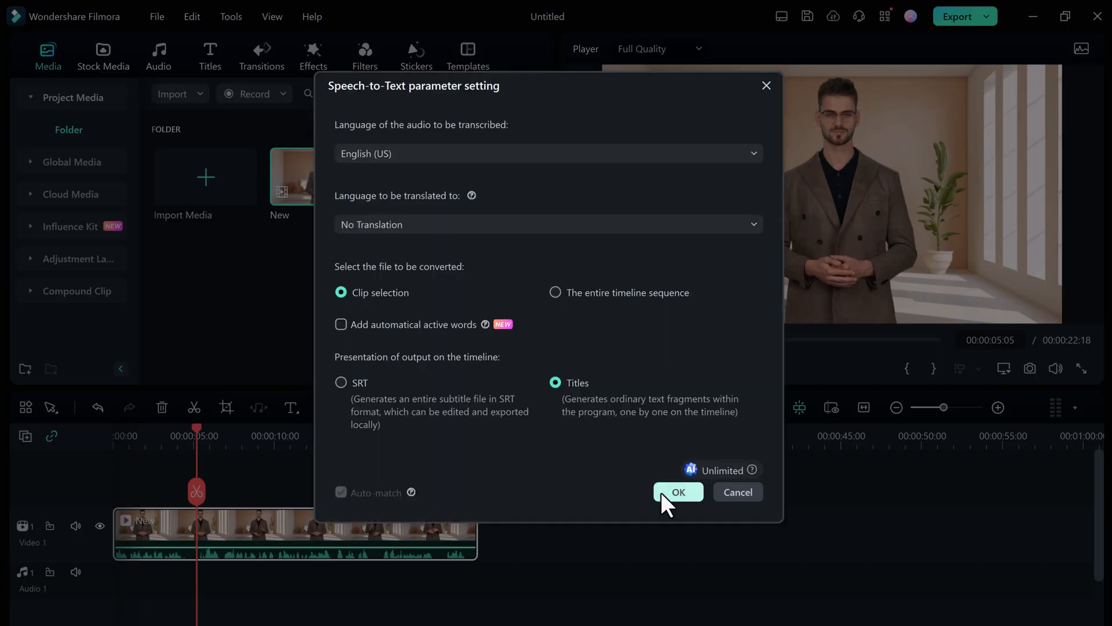
pyautogui.click(341, 324)
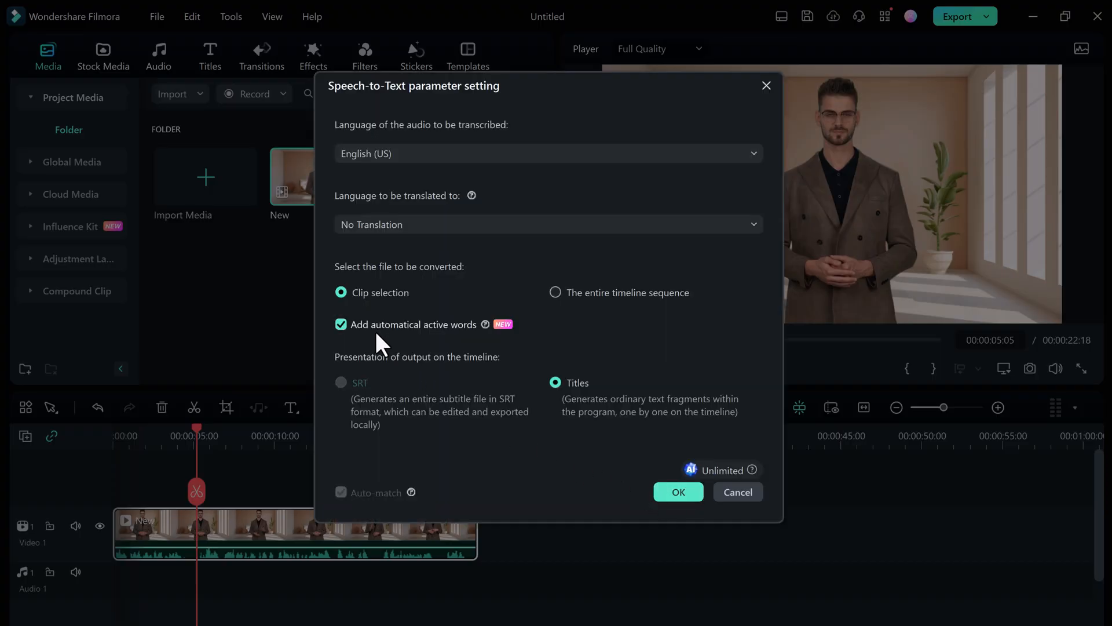
pyautogui.click(679, 492)
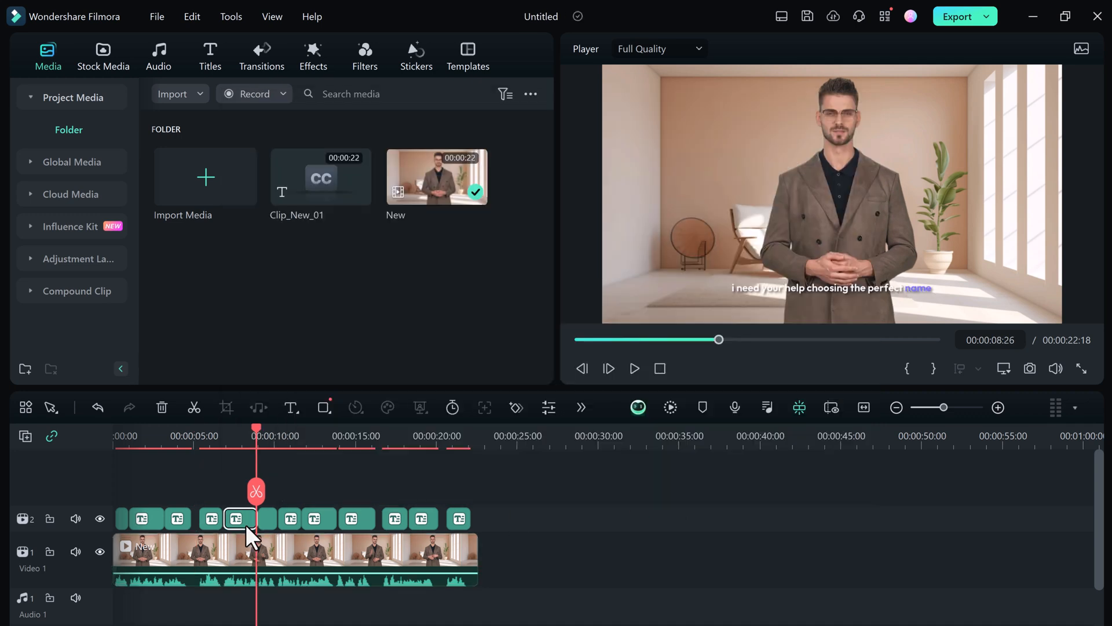
# - In a subtitle's Basic title settings, pick active-word colour and size options
pyautogui.doubleClick(238, 519)
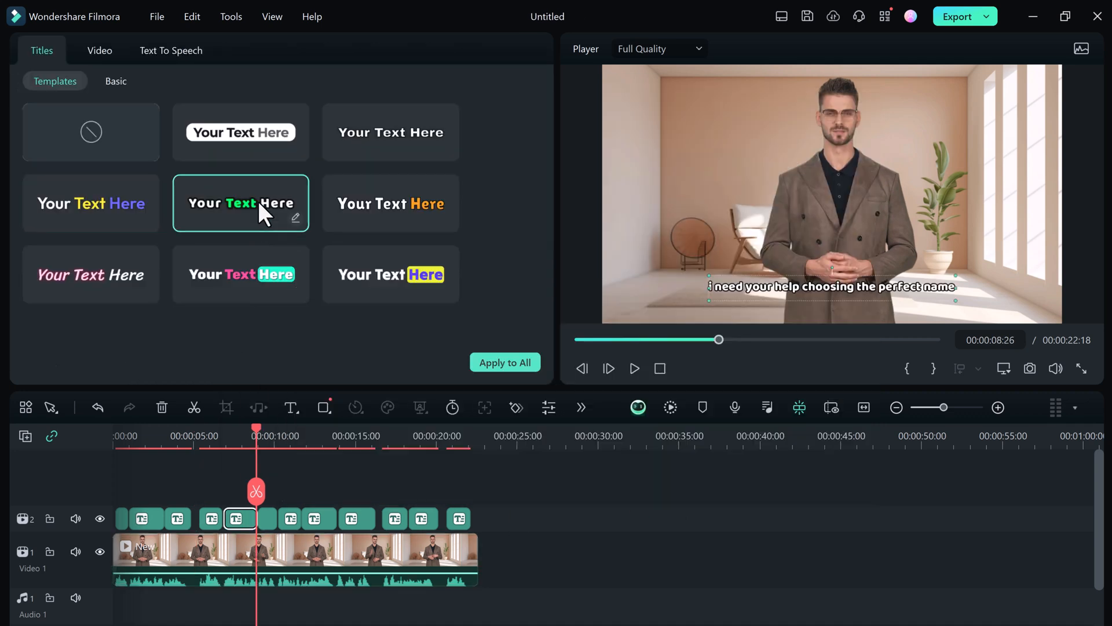
pyautogui.click(116, 81)
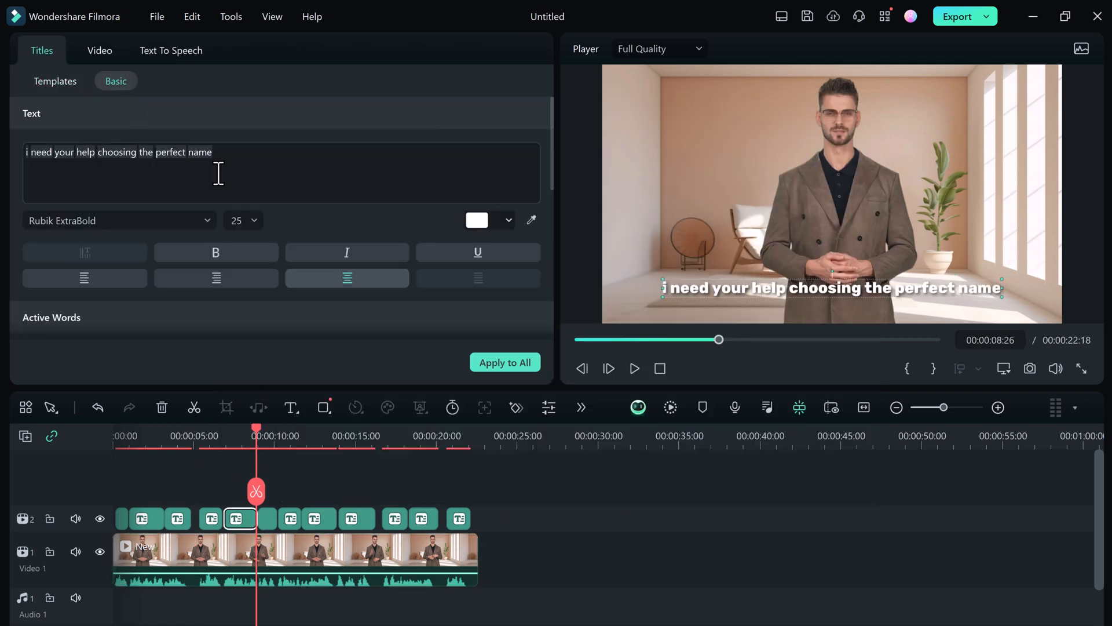
pyautogui.doubleClick(117, 152)
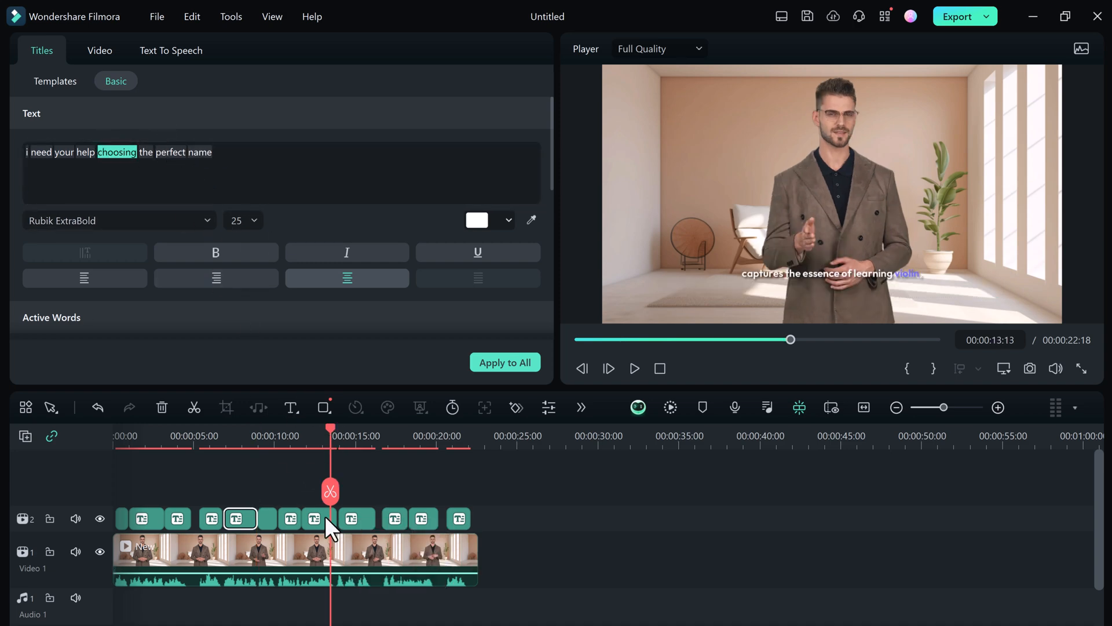
pyautogui.click(313, 518)
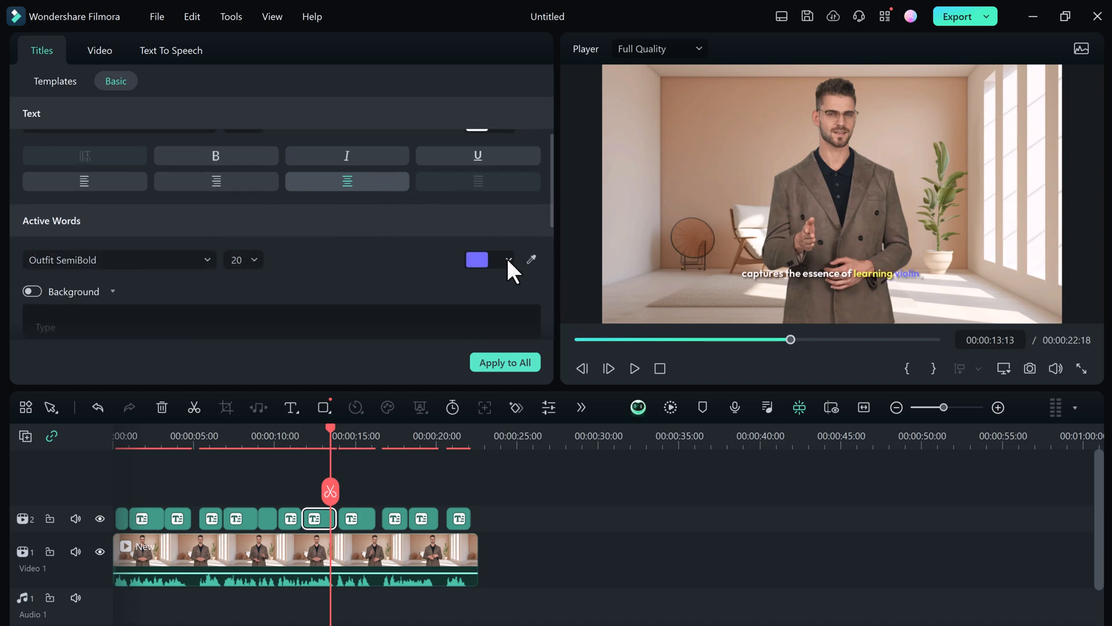
pyautogui.click(507, 259)
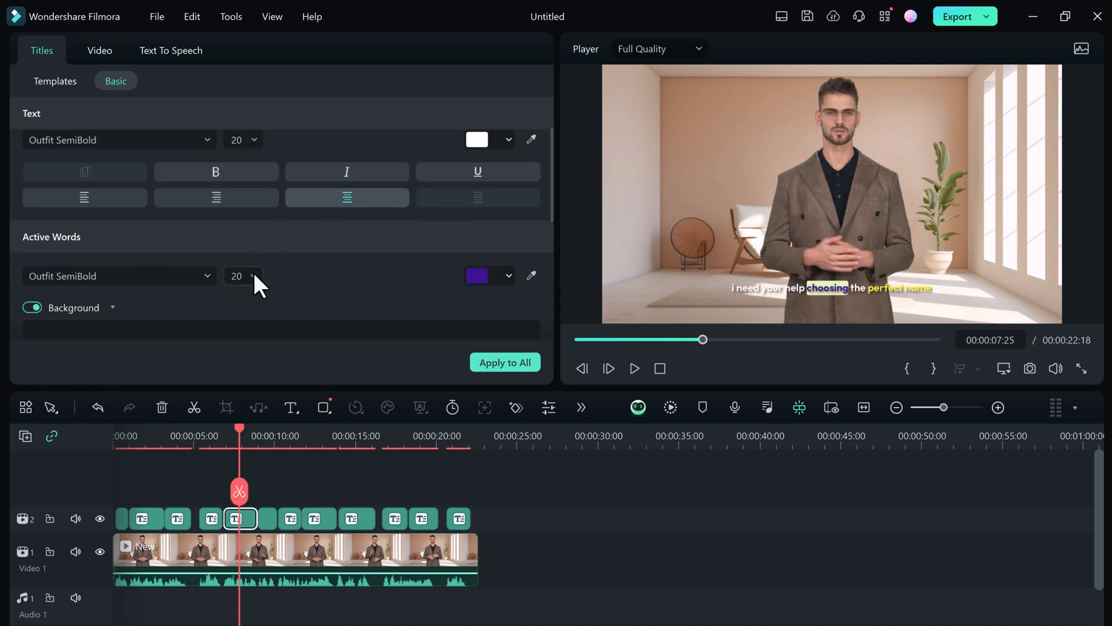
pyautogui.click(252, 276)
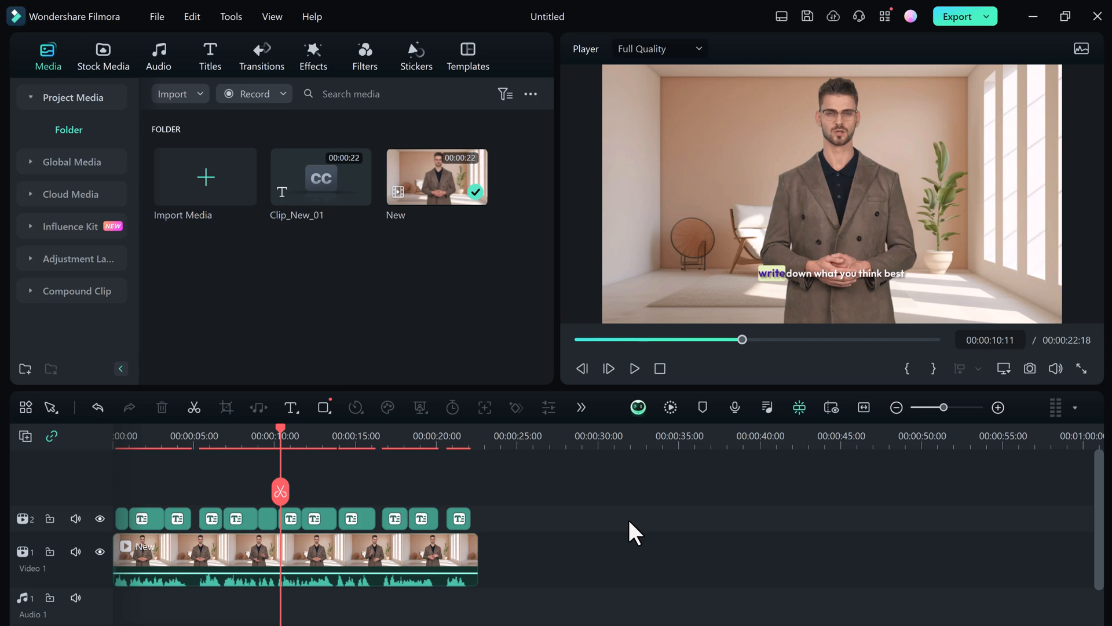
pyautogui.moveTo(428, 573)
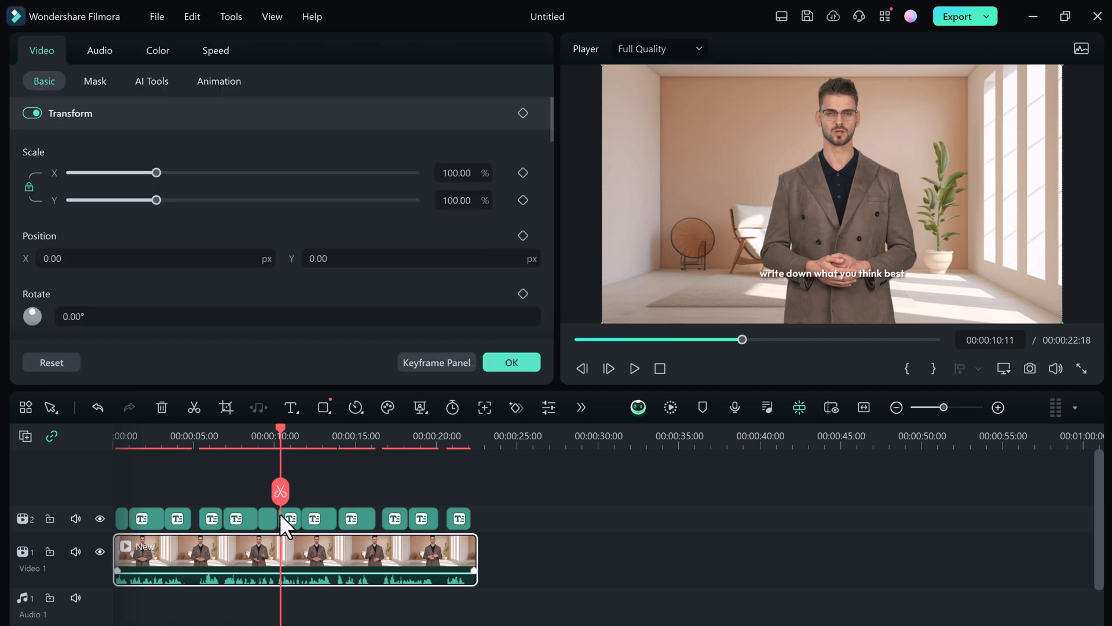
# - In Voice Changer, audition voices like Male Minion, then choose AI Robot and confirm
pyautogui.click(99, 50)
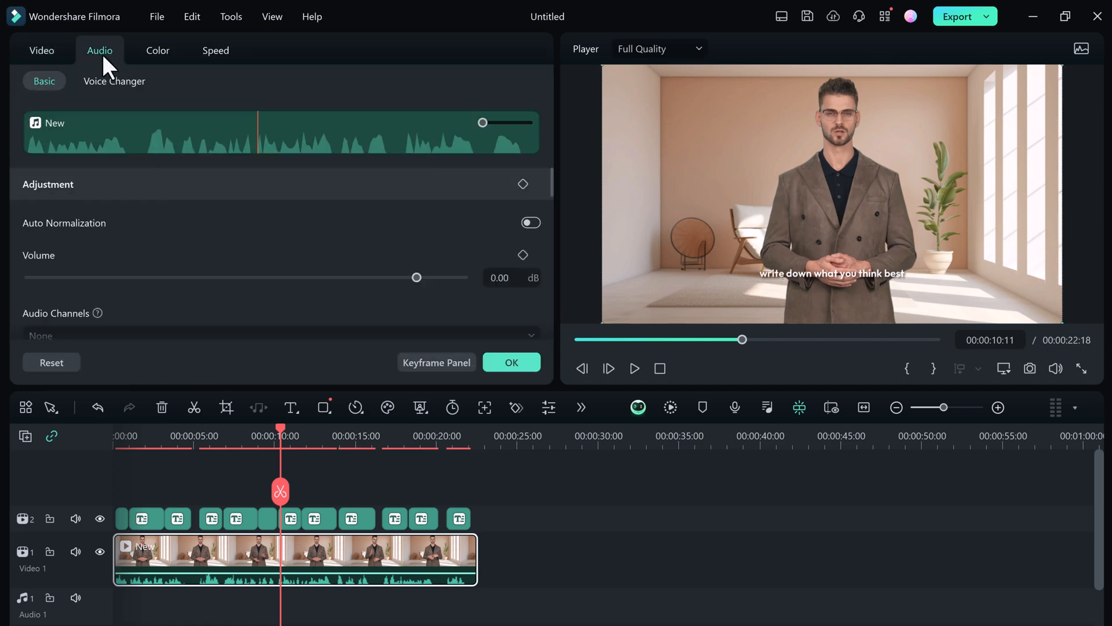
pyautogui.click(114, 81)
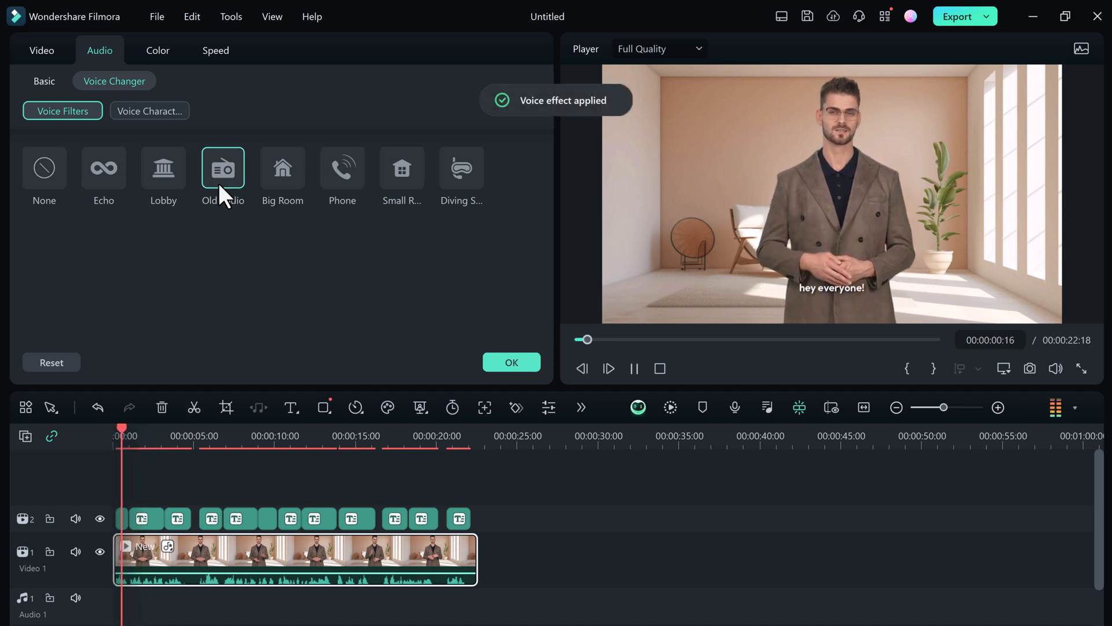
pyautogui.click(150, 110)
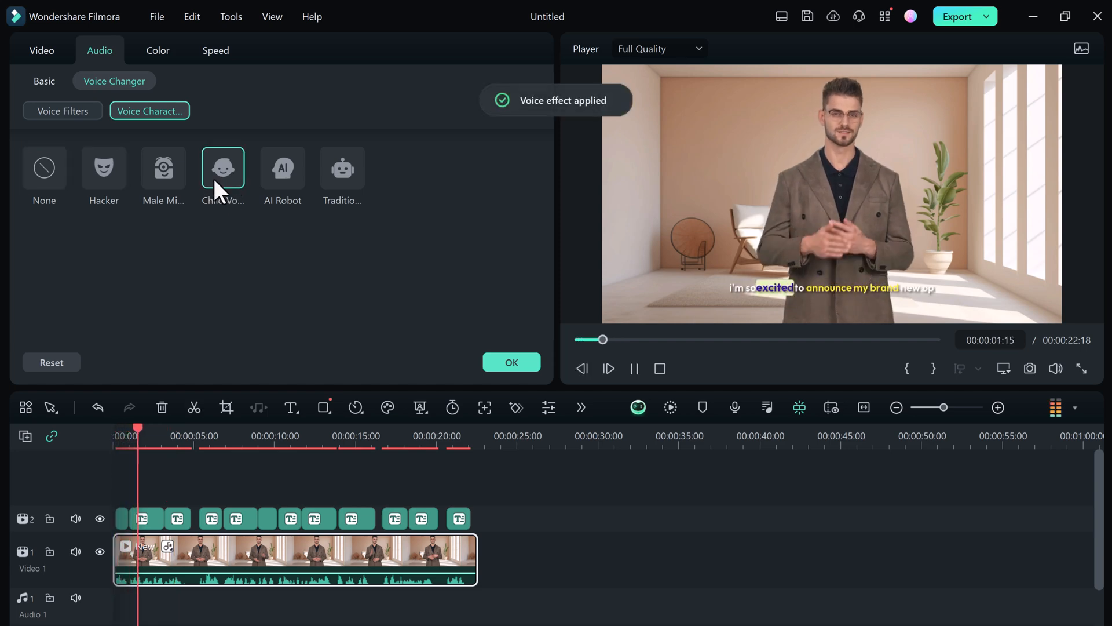
pyautogui.click(163, 169)
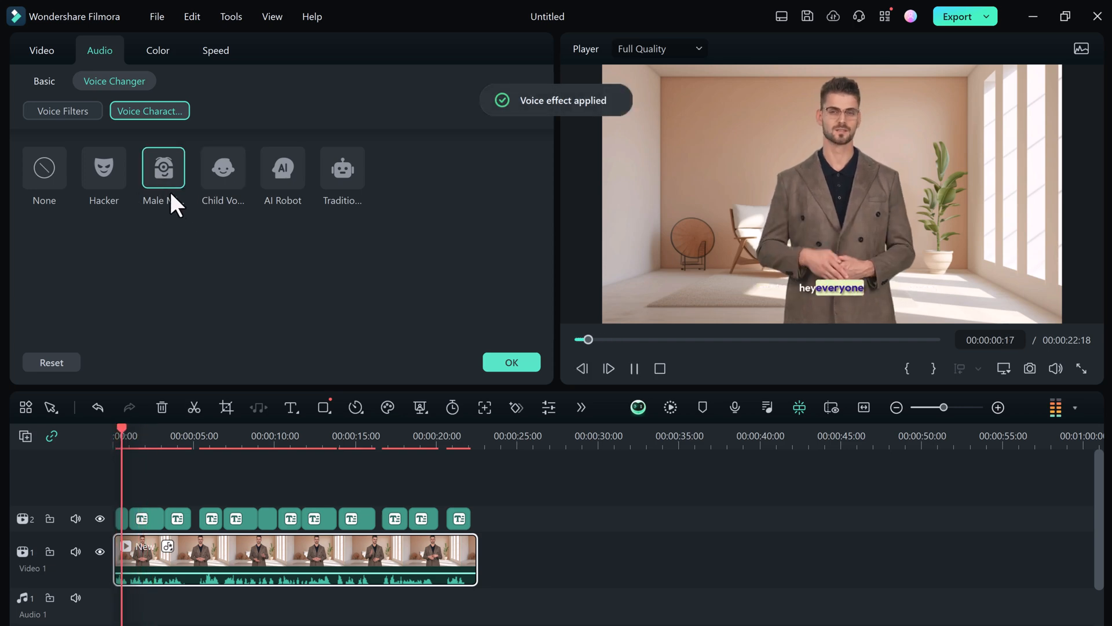
pyautogui.click(282, 169)
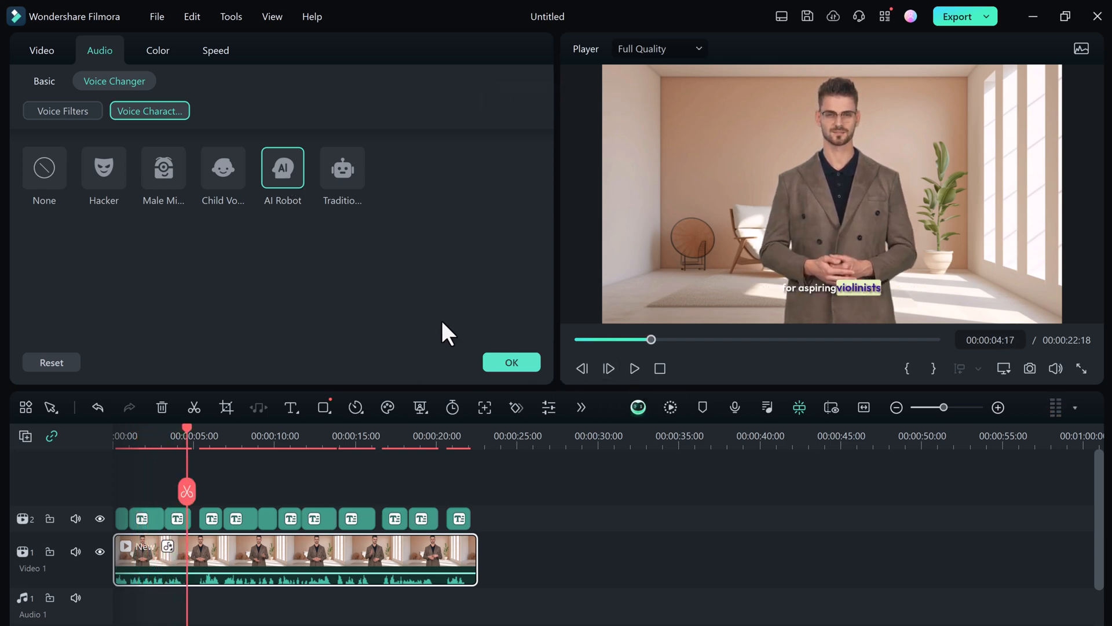
pyautogui.click(44, 168)
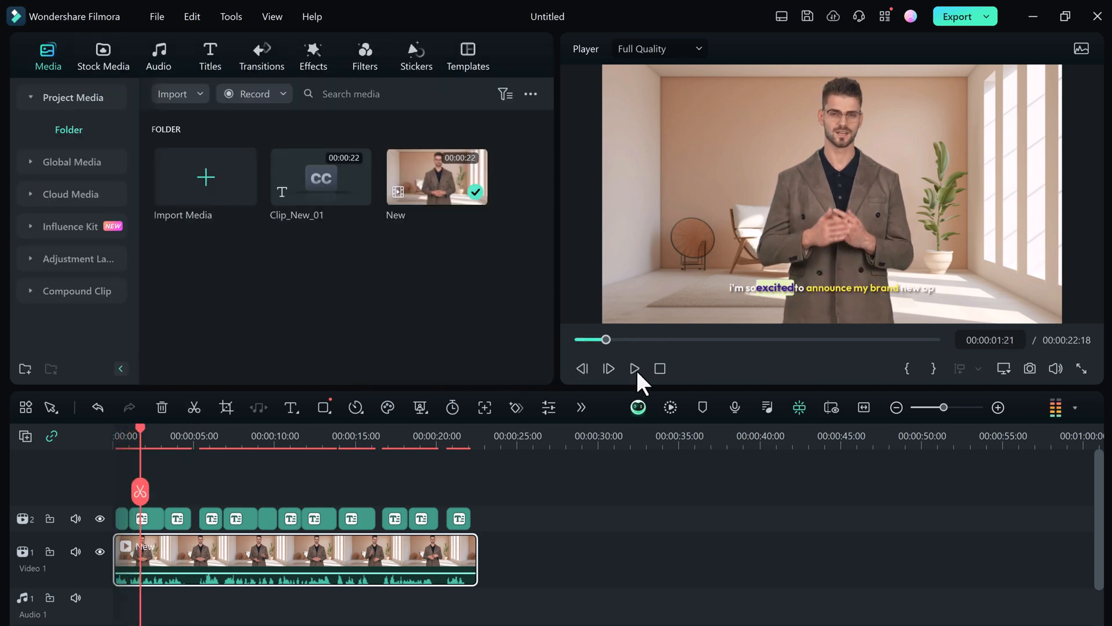
pyautogui.moveTo(355, 514)
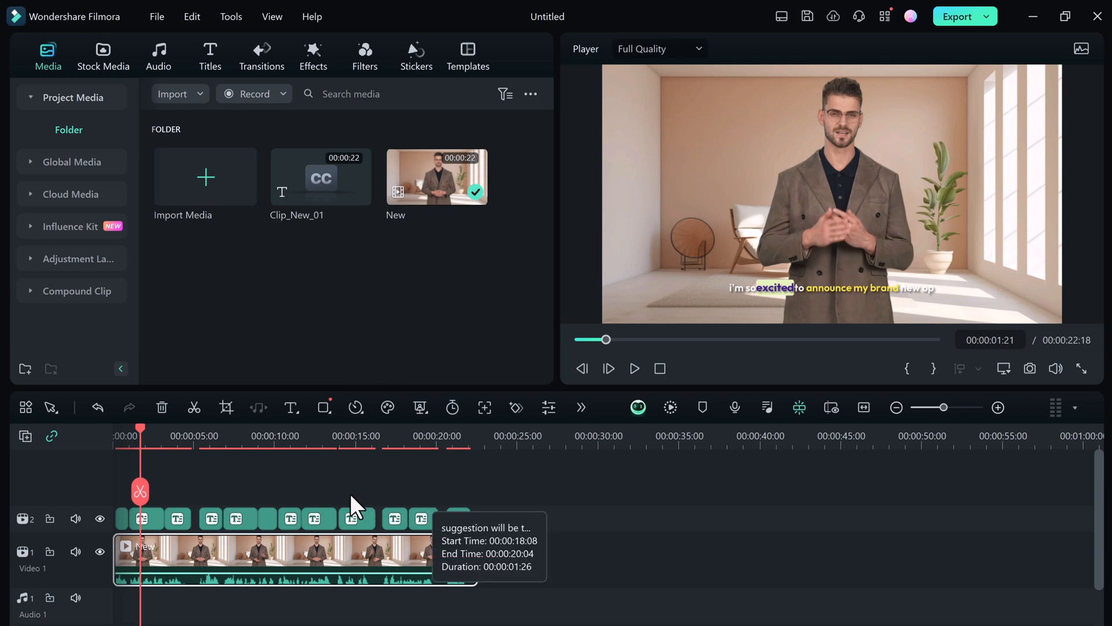
# - Open the Titles library and browse the title template categories
pyautogui.click(210, 55)
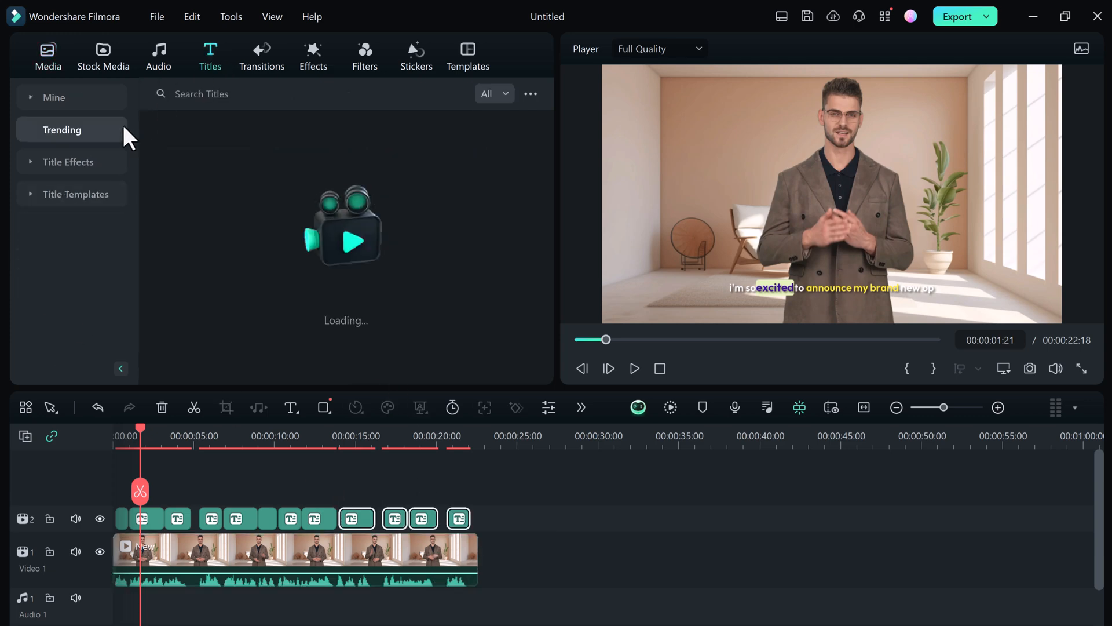
pyautogui.click(76, 194)
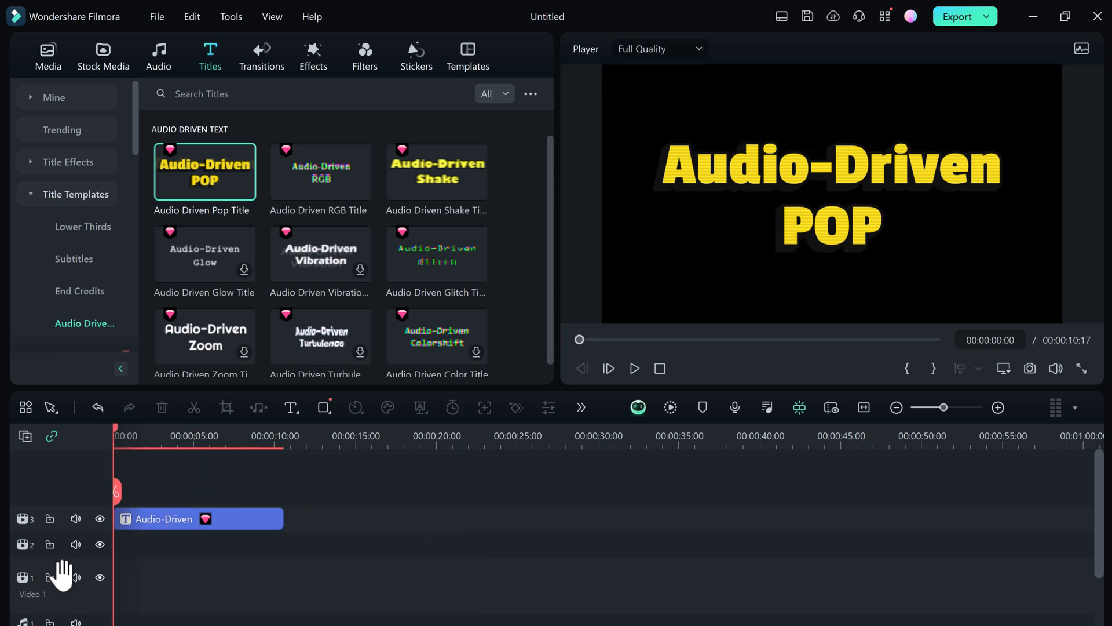
pyautogui.moveTo(87, 87)
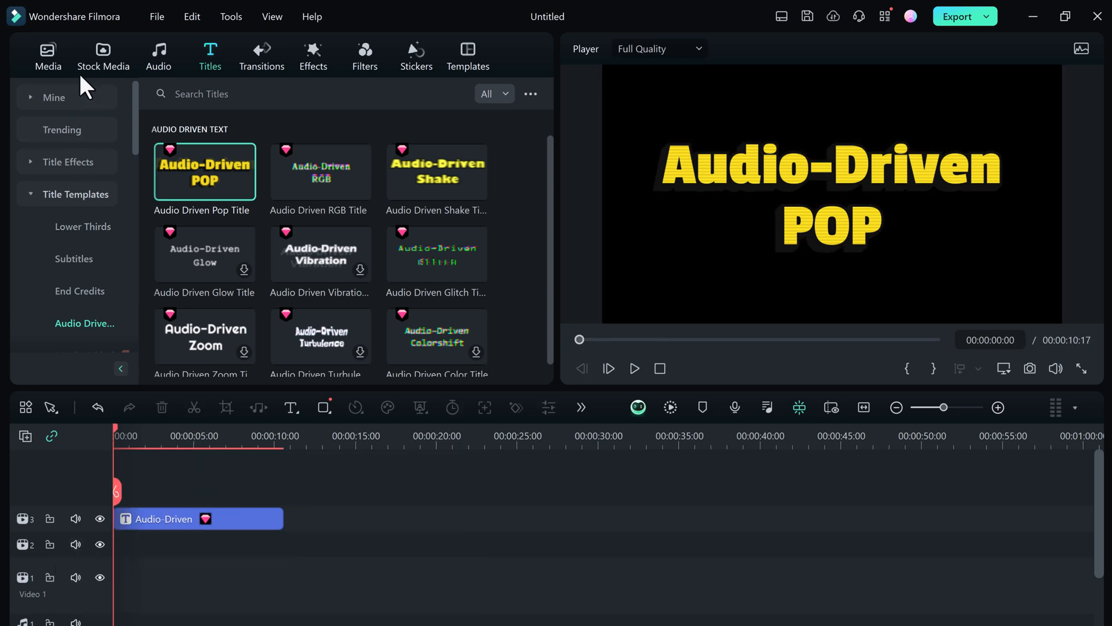
# - Return to Media, reposition the Audio-Driven title clip and open its text settings
pyautogui.click(47, 52)
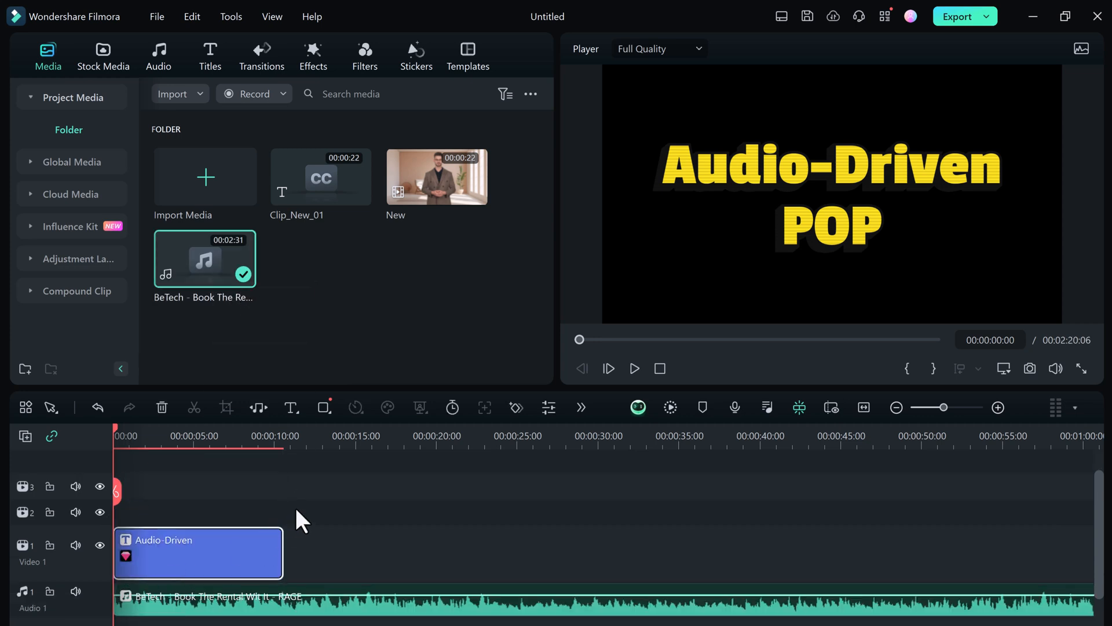
pyautogui.click(635, 368)
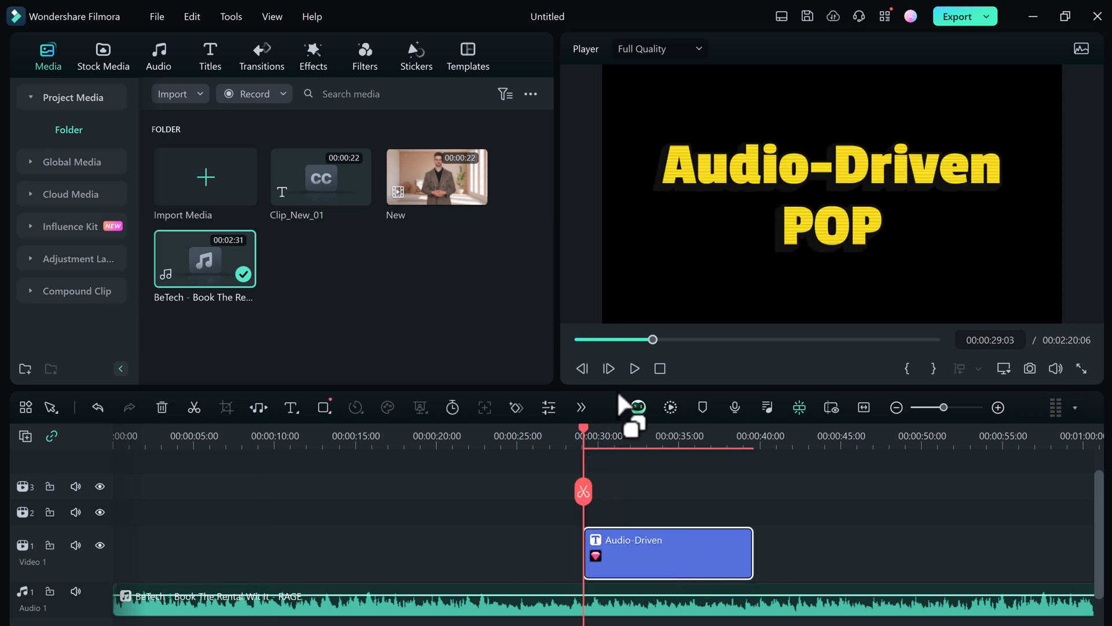
pyautogui.click(635, 368)
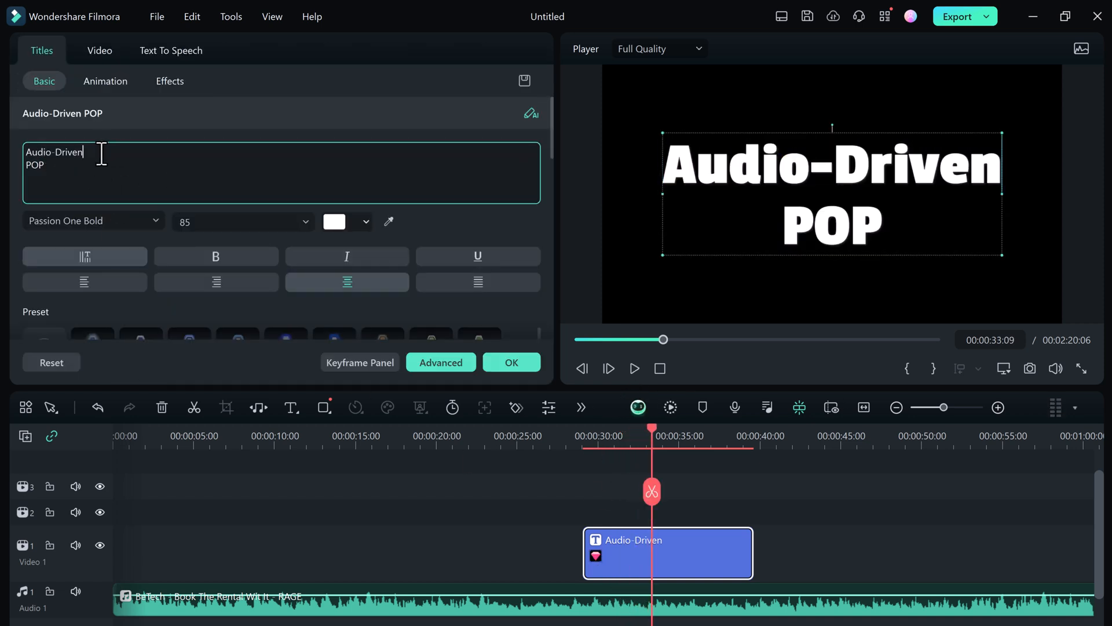
# - Replace the title text with SUBSCRIBE BETECH and confirm the style changes
pyautogui.write('A')
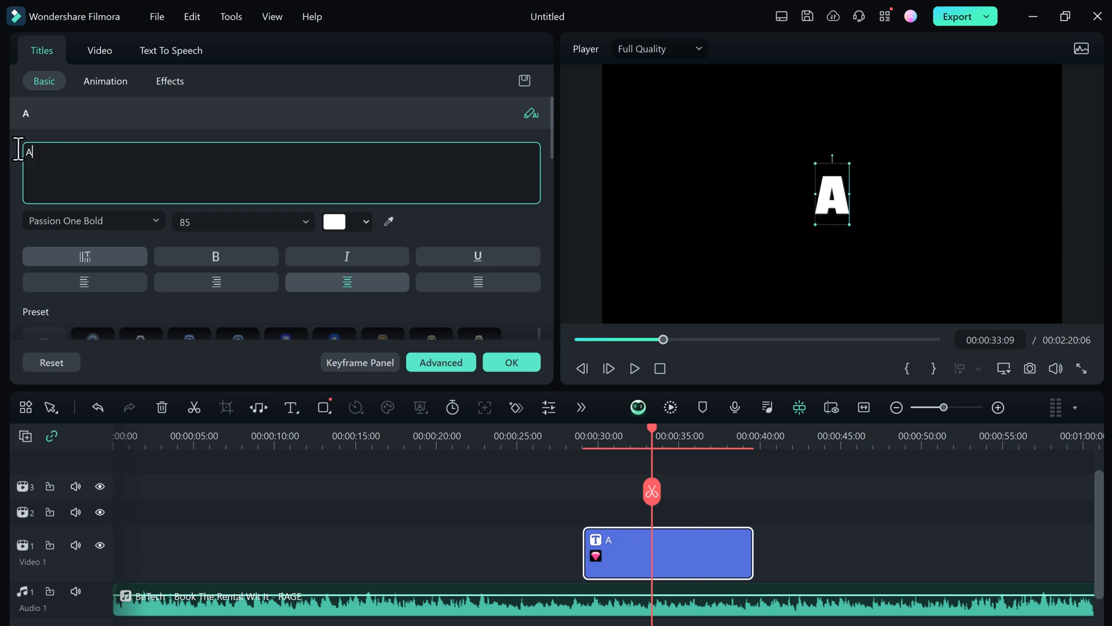
pyautogui.write('SUBSCRIBE')
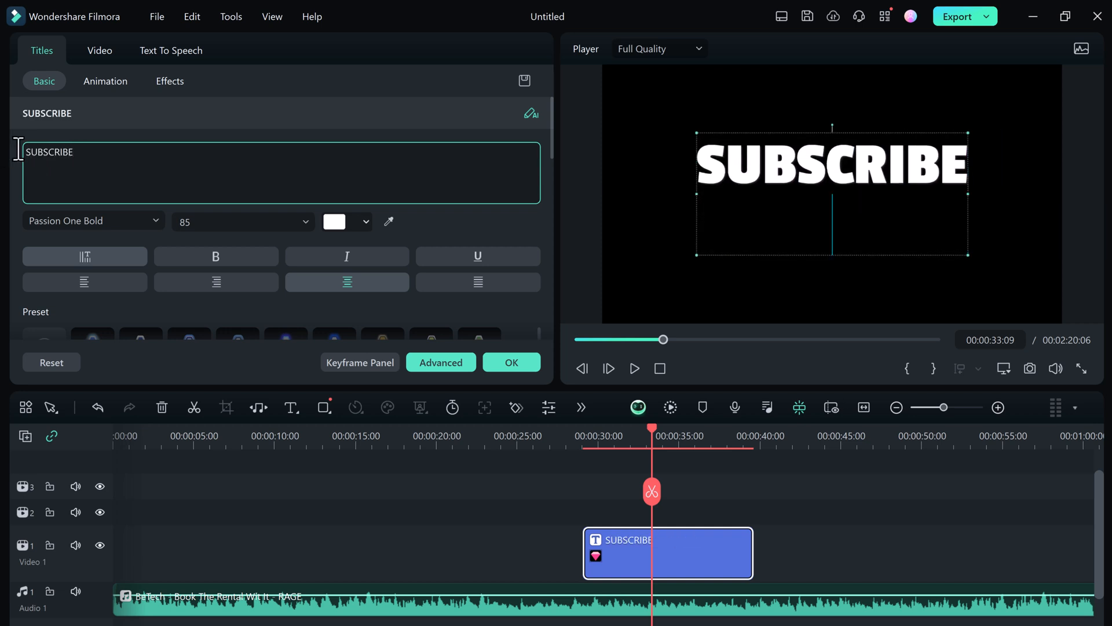
pyautogui.write('BETECH')
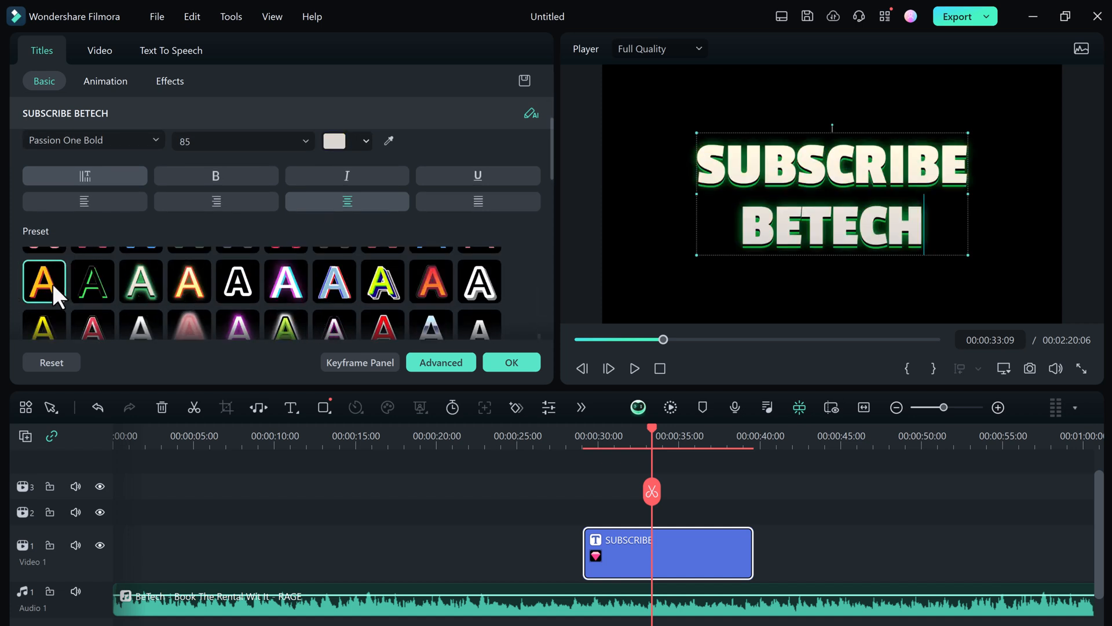
pyautogui.moveTo(415, 336)
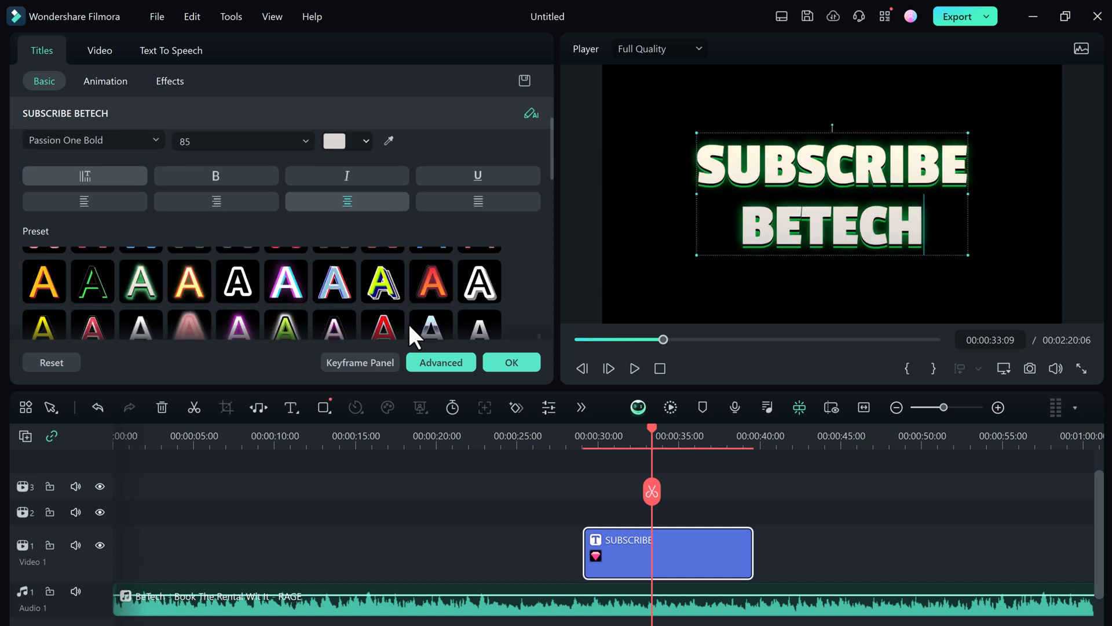
pyautogui.click(48, 55)
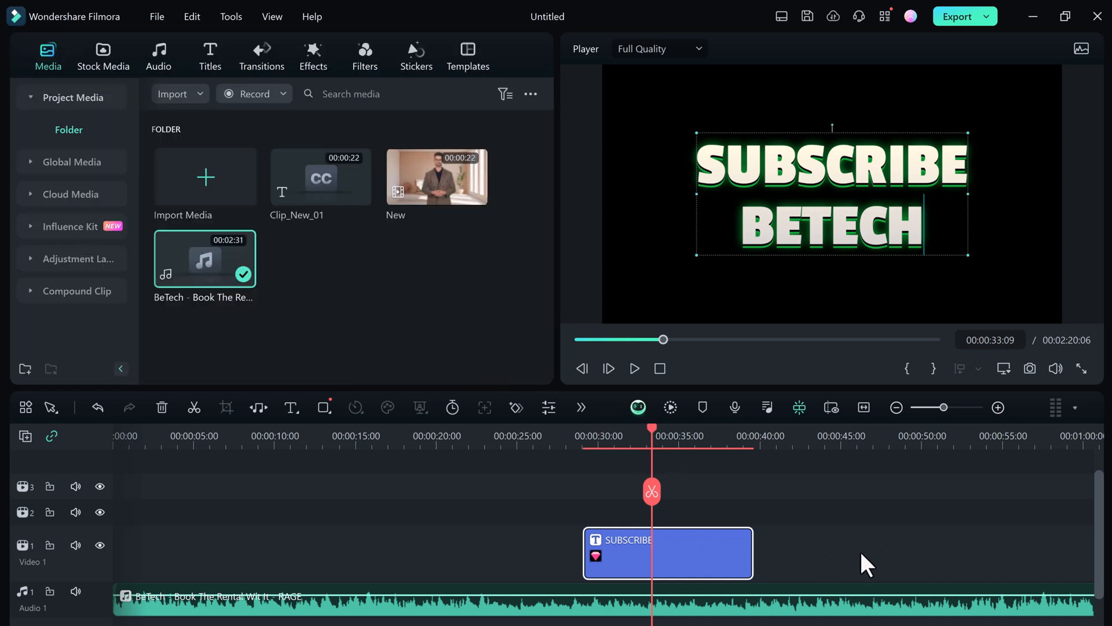
# - Move the SUBSCRIBE title clip near 40 seconds and open the Titles library
pyautogui.click(635, 368)
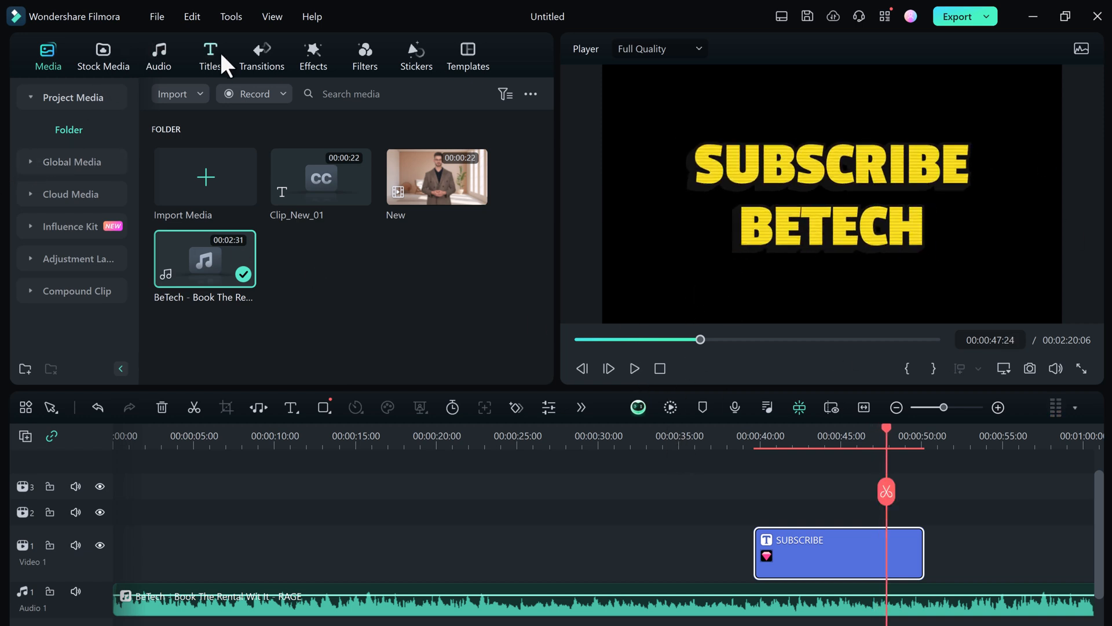
pyautogui.click(210, 49)
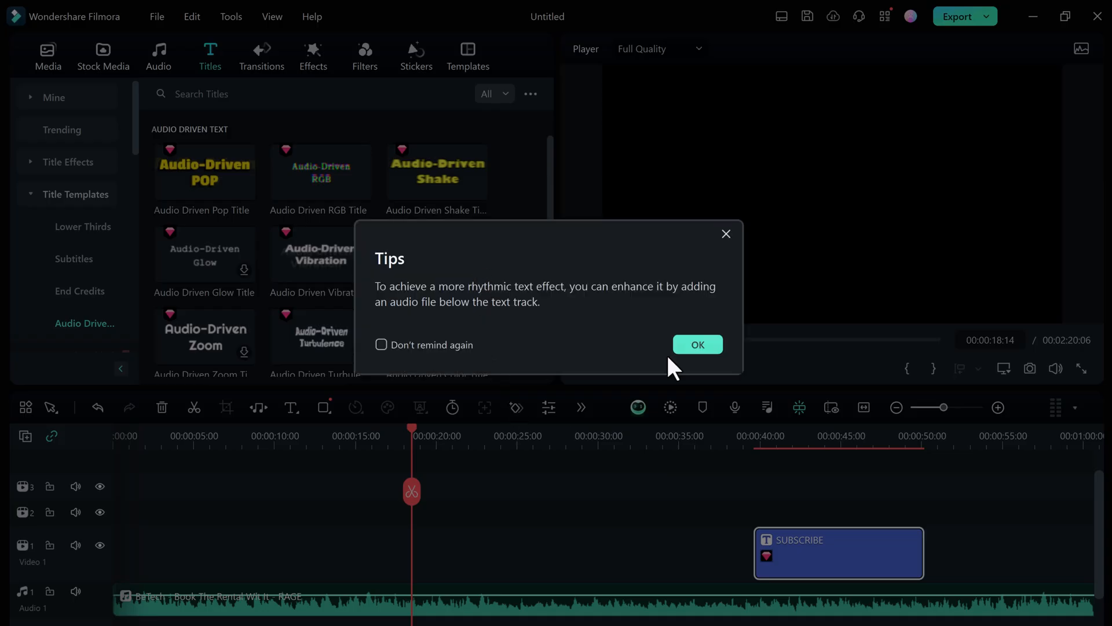
# - Dismiss the rhythm tip, go to about 19 seconds, and play the titles over the music
pyautogui.click(698, 344)
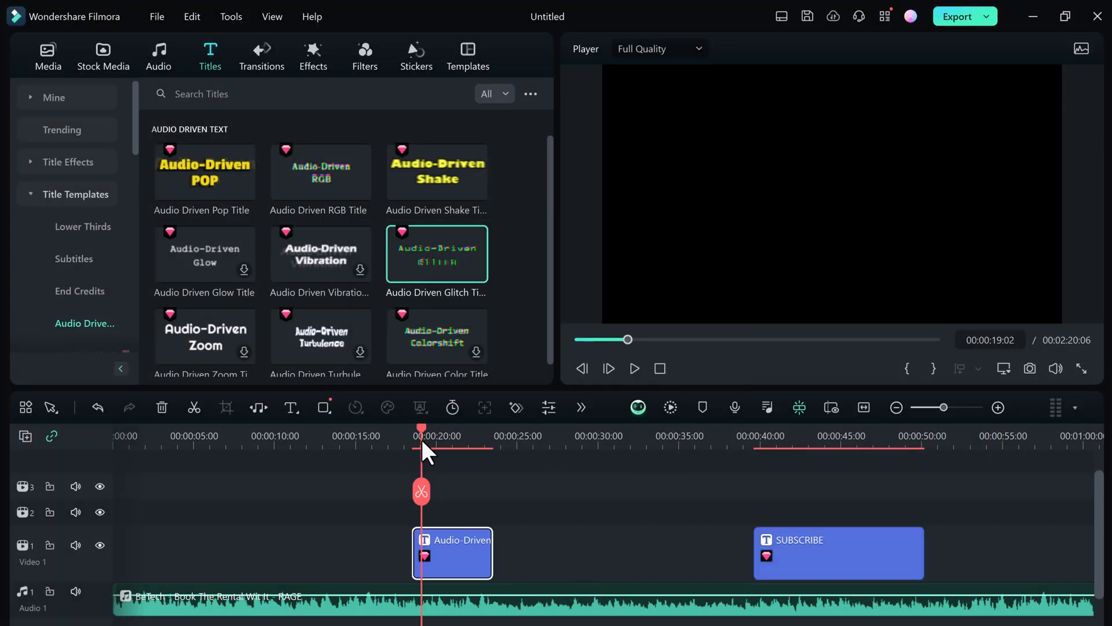
pyautogui.click(634, 369)
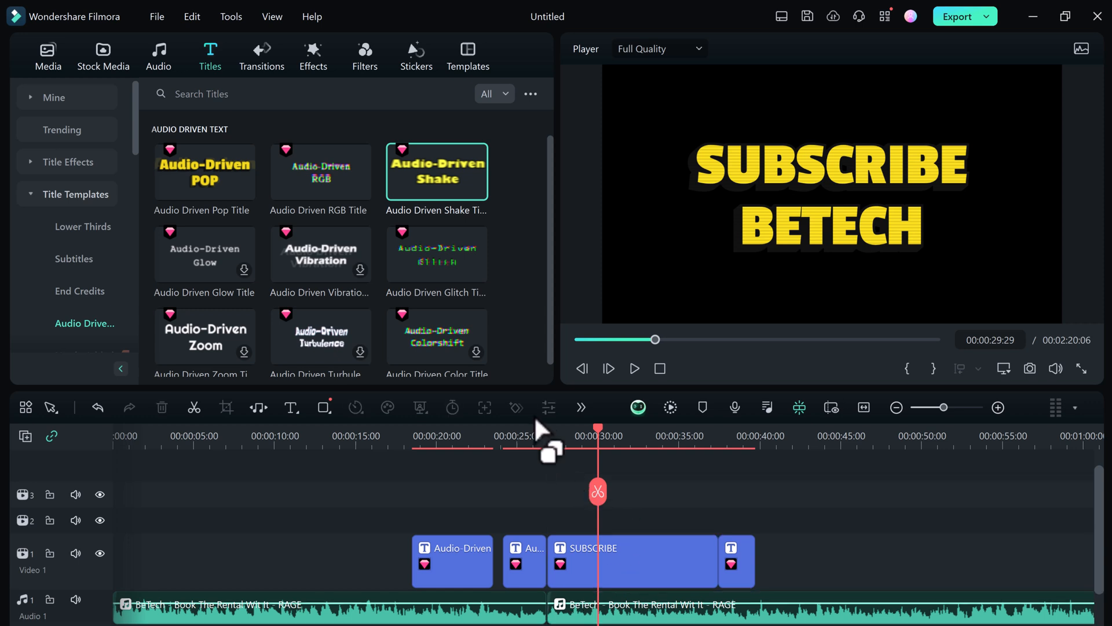
pyautogui.click(634, 368)
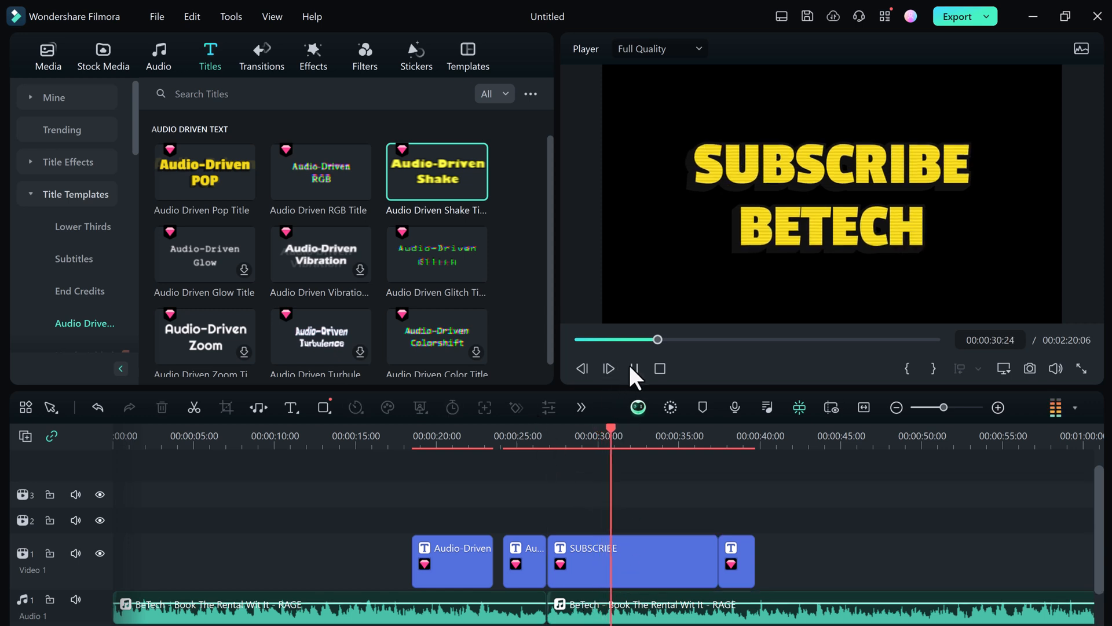